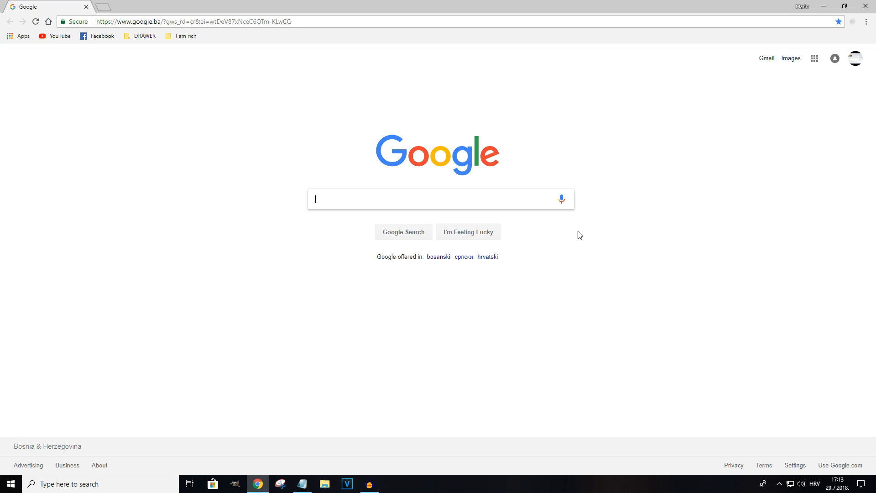
pyautogui.moveTo(694, 184)
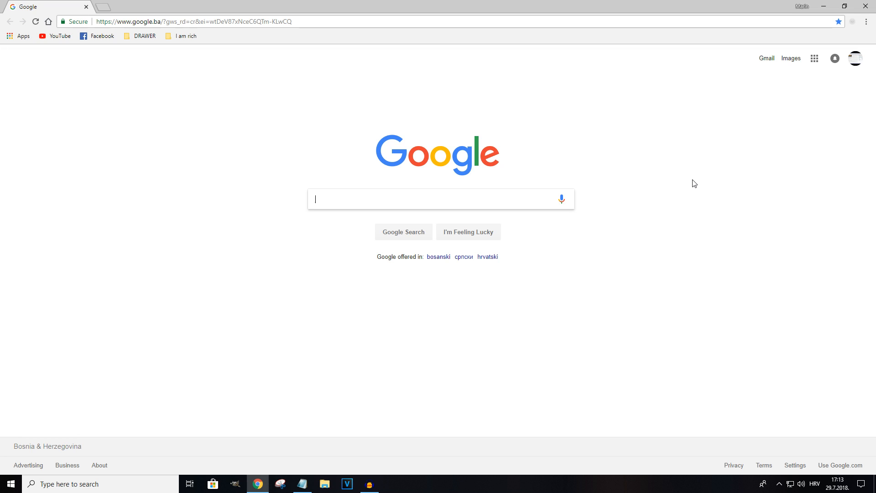
pyautogui.moveTo(866, 22)
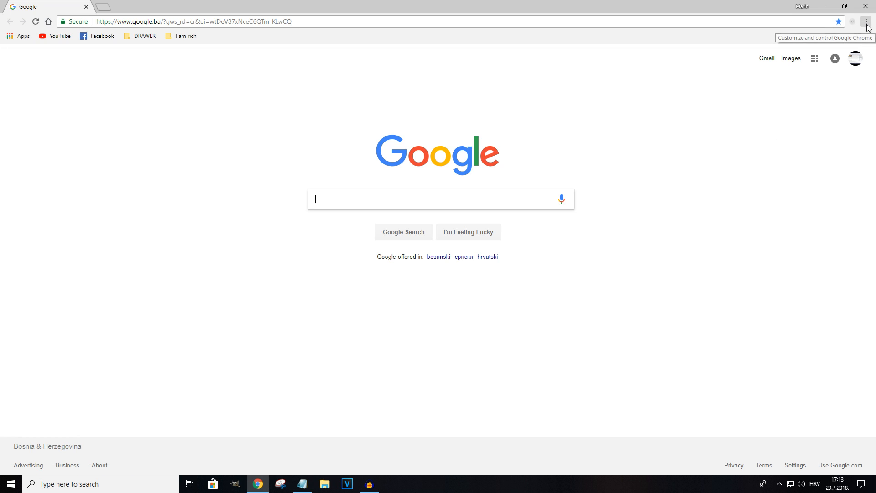
# Open Chrome's three-dot menu to reach the Help options.
pyautogui.click(866, 21)
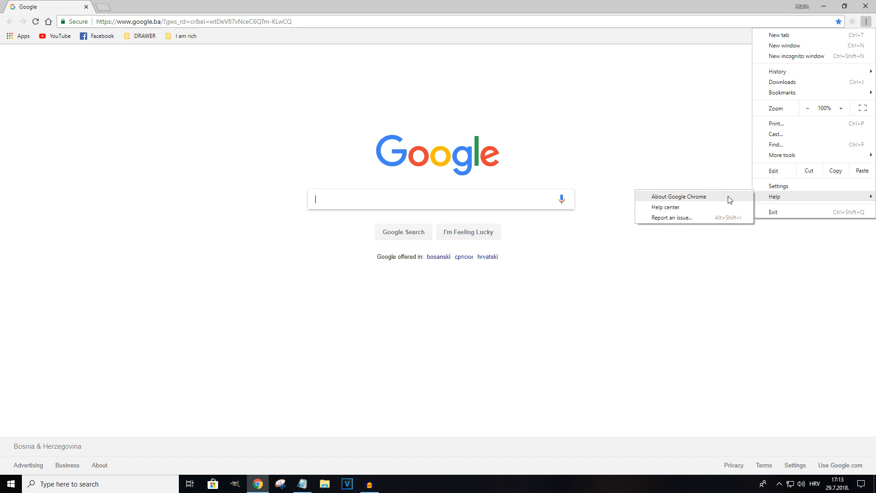
# View the About Chrome page and select the version number 68.0.3440.75.
pyautogui.click(678, 196)
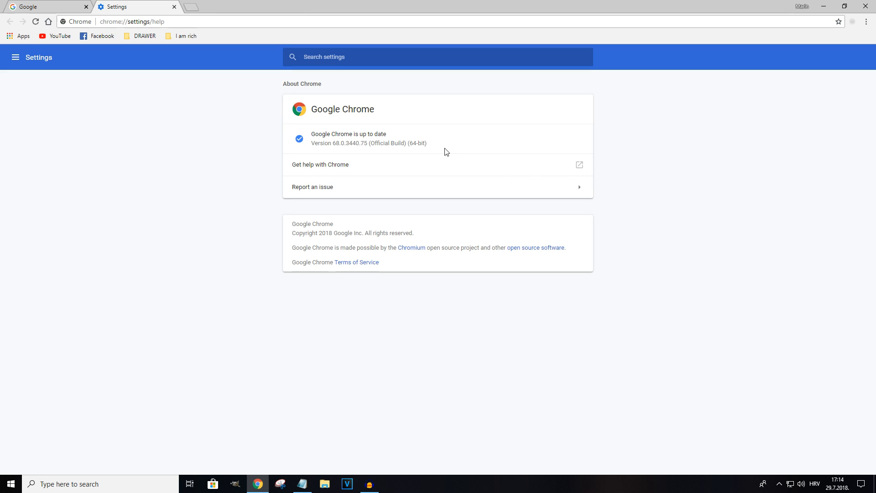
pyautogui.tripleClick(367, 143)
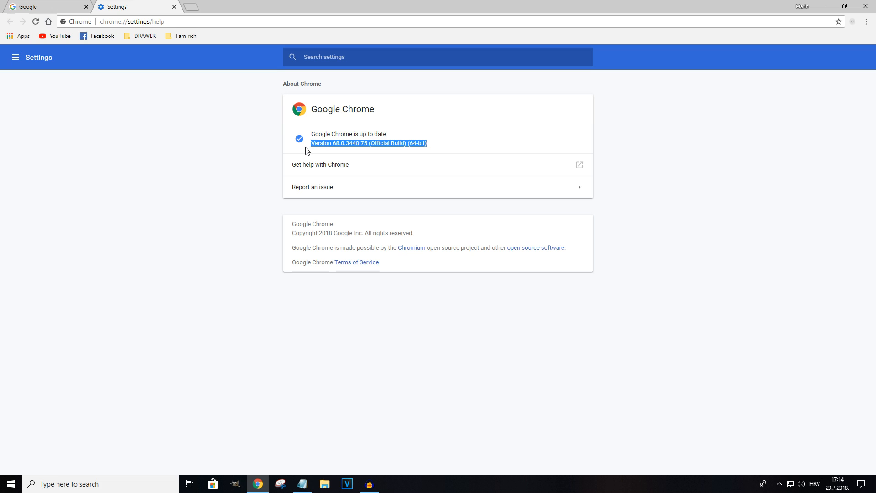
pyautogui.moveTo(387, 160)
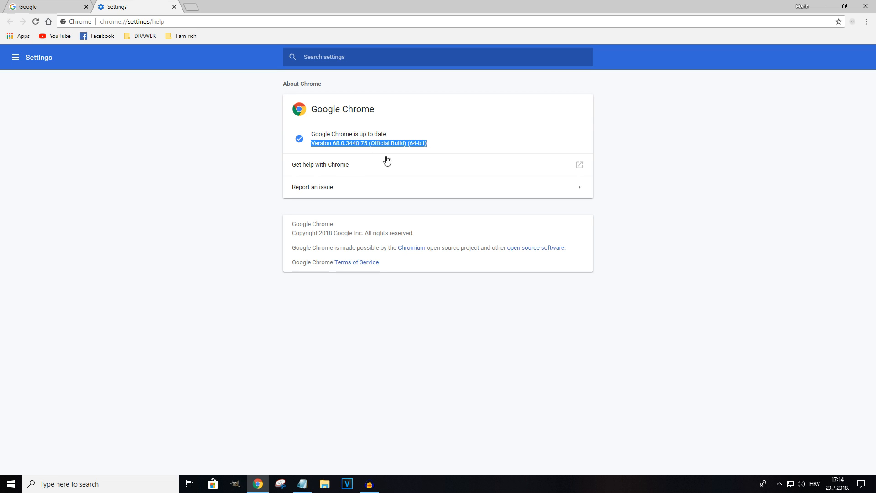
pyautogui.moveTo(300, 155)
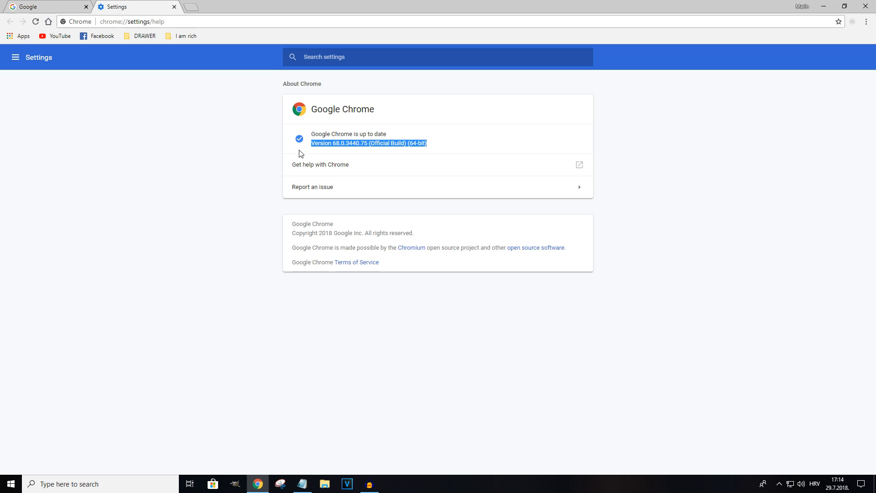
pyautogui.moveTo(368, 383)
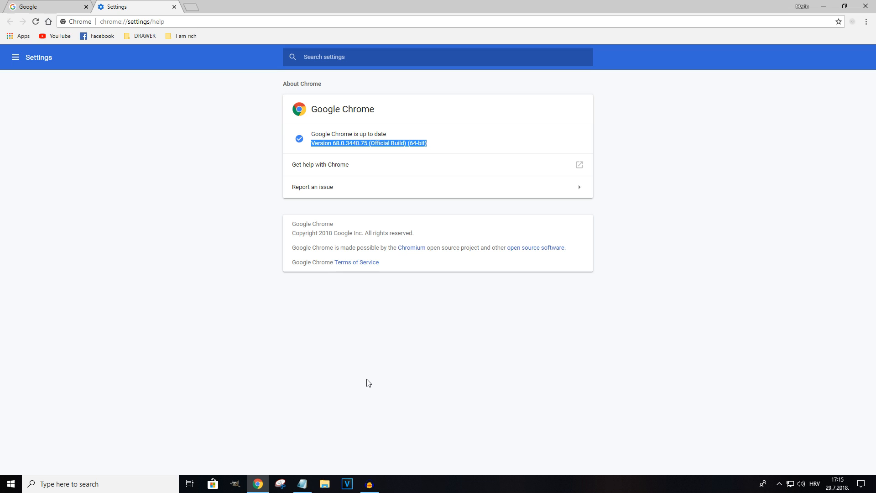
pyautogui.moveTo(515, 325)
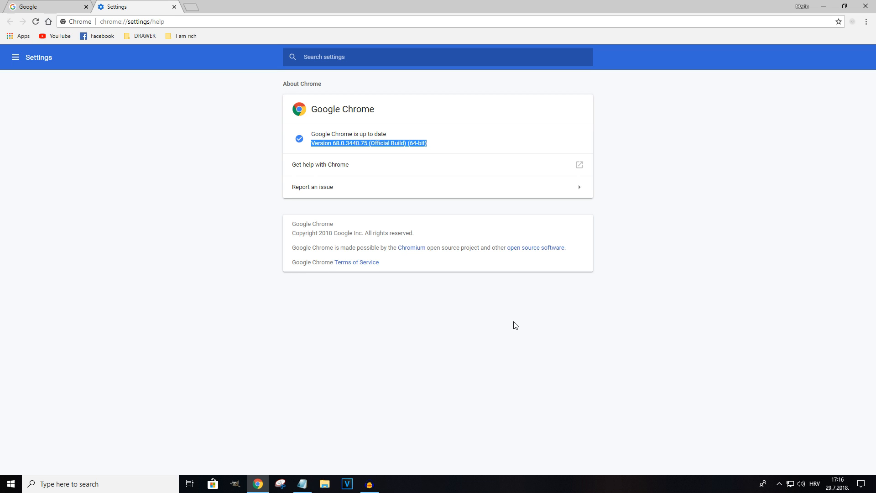
pyautogui.moveTo(574, 359)
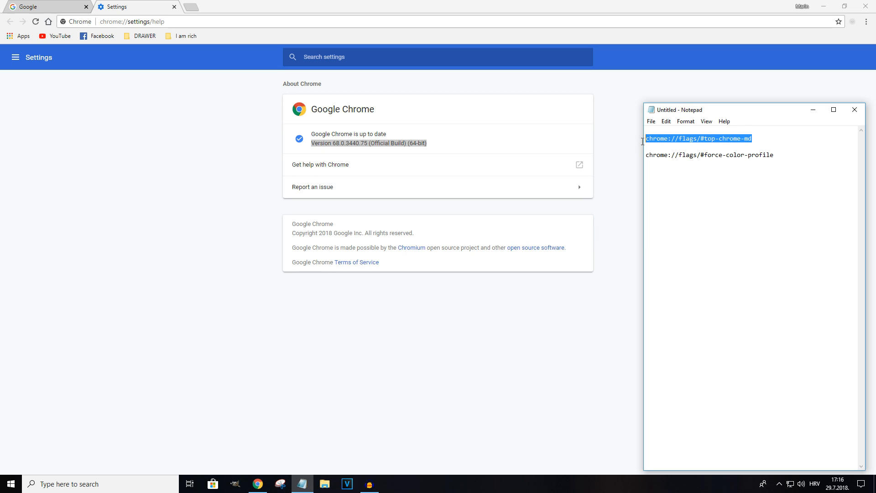
# Go to chrome://flags/#top-chrome-md in the address bar.
pyautogui.click(233, 21)
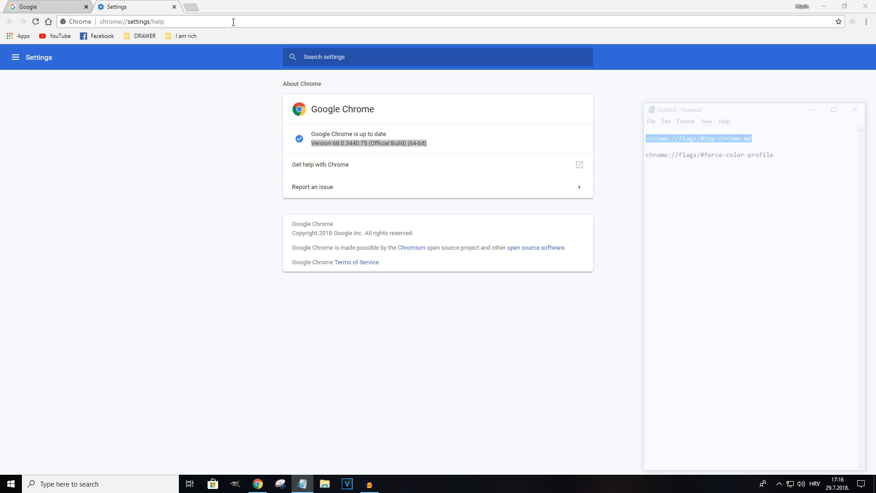
pyautogui.write('chrome://flags/#top-chrome-md')
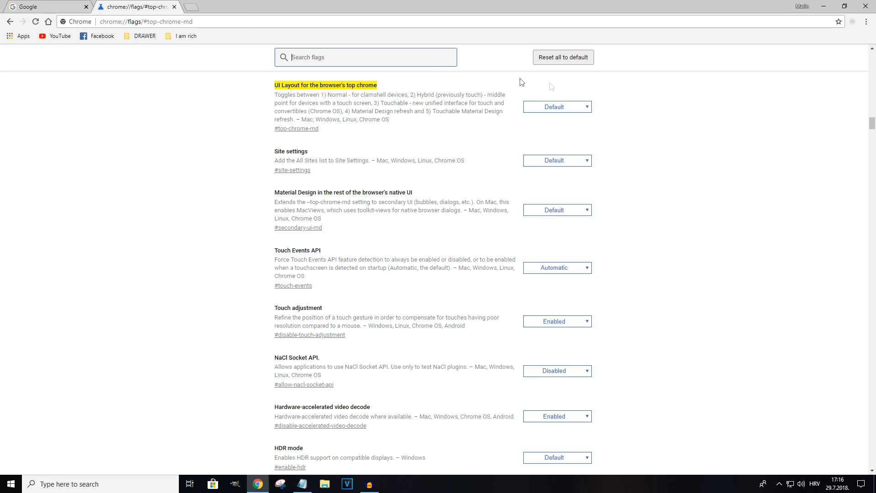
pyautogui.moveTo(410, 90)
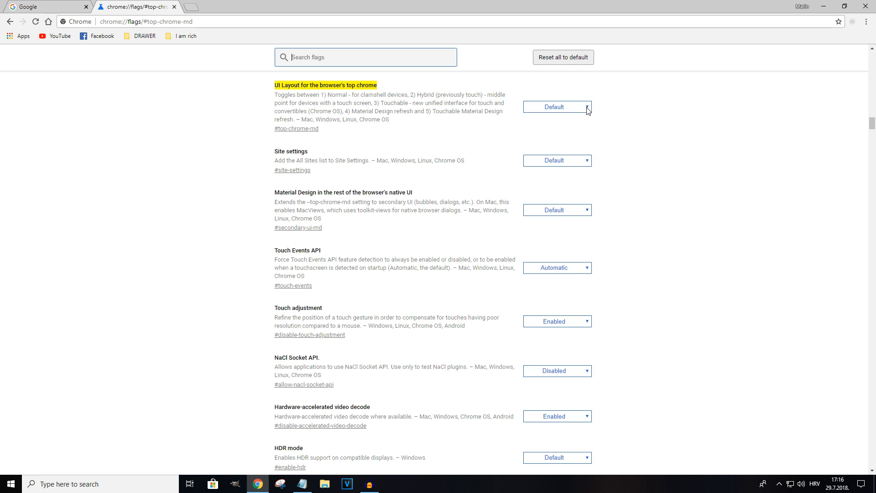
# Set the top chrome UI Layout flag to Refresh and relaunch Chrome.
pyautogui.click(556, 107)
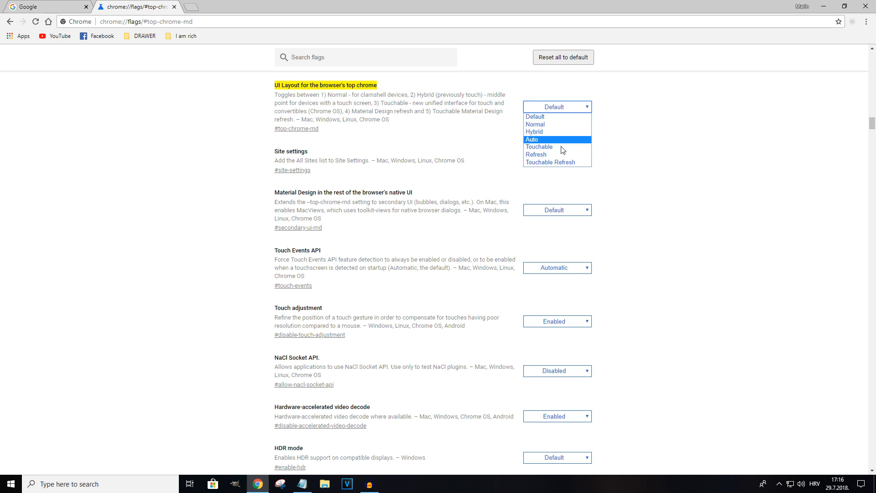
pyautogui.click(537, 154)
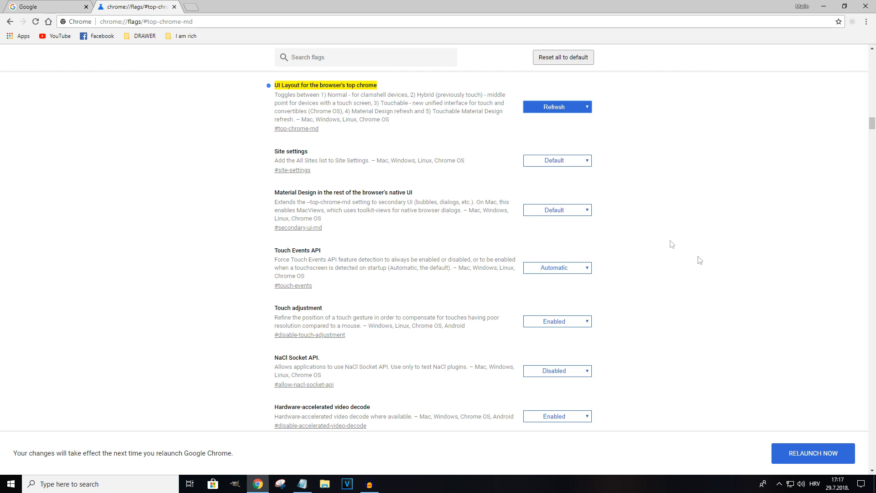
pyautogui.click(813, 453)
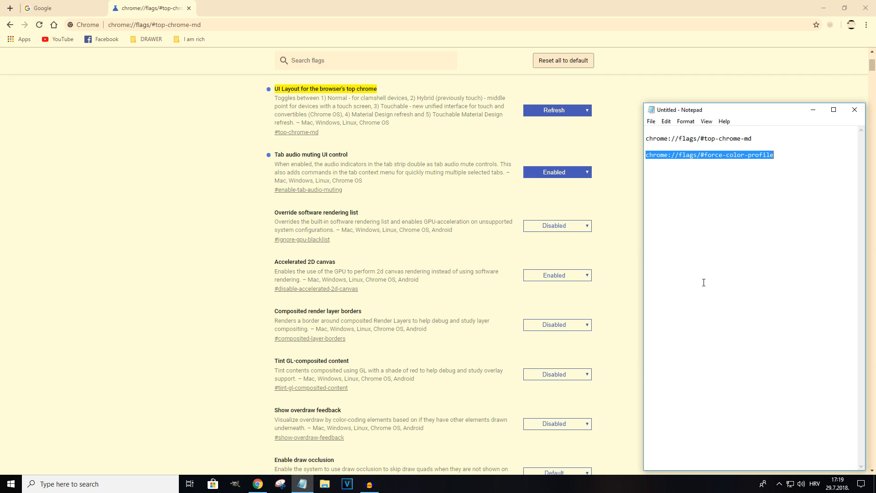
# Copy the chrome://flags/#force-color-profile line from Notepad.
pyautogui.rightClick(709, 154)
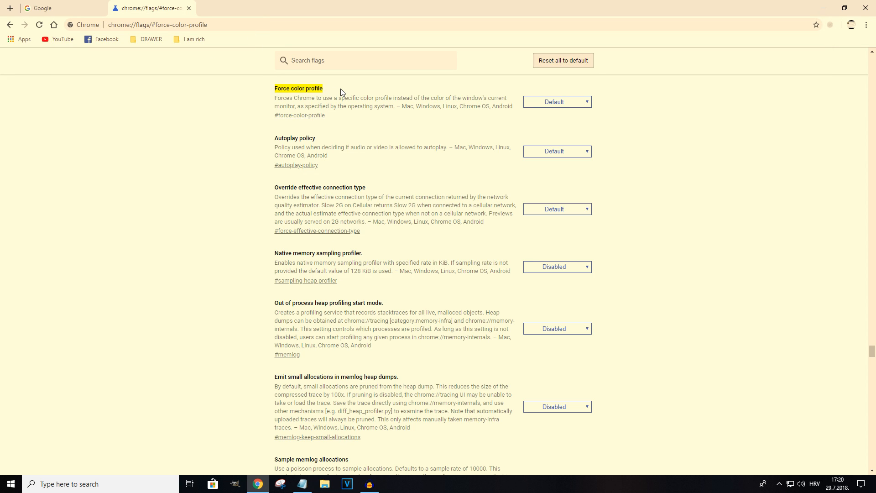
pyautogui.moveTo(535, 109)
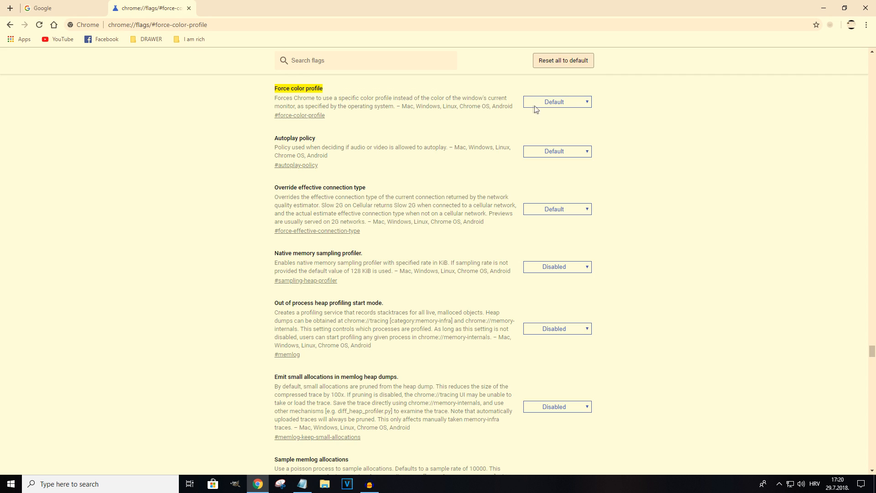
# Set the Force color profile flag to sRGB, then return to the Google tab.
pyautogui.click(556, 102)
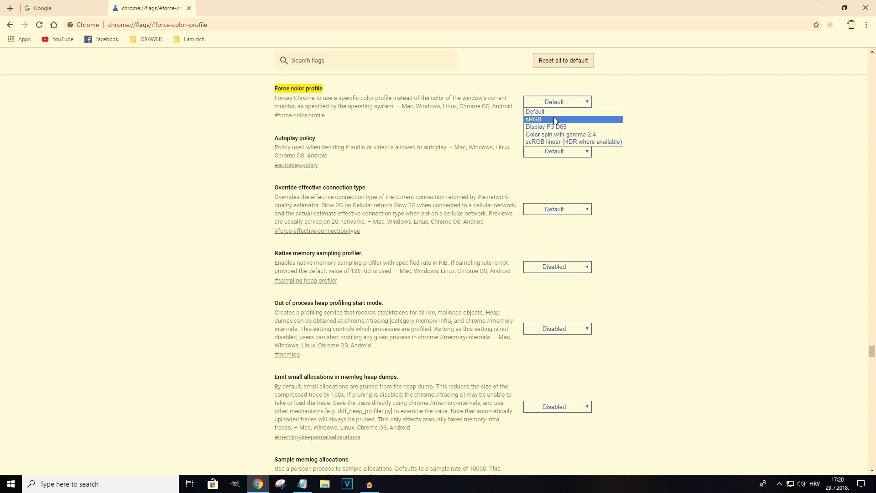
pyautogui.click(533, 119)
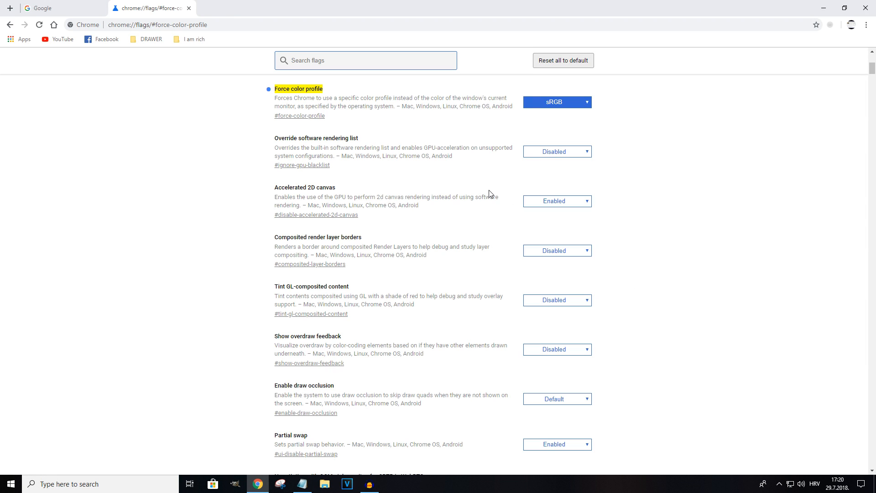
pyautogui.click(42, 8)
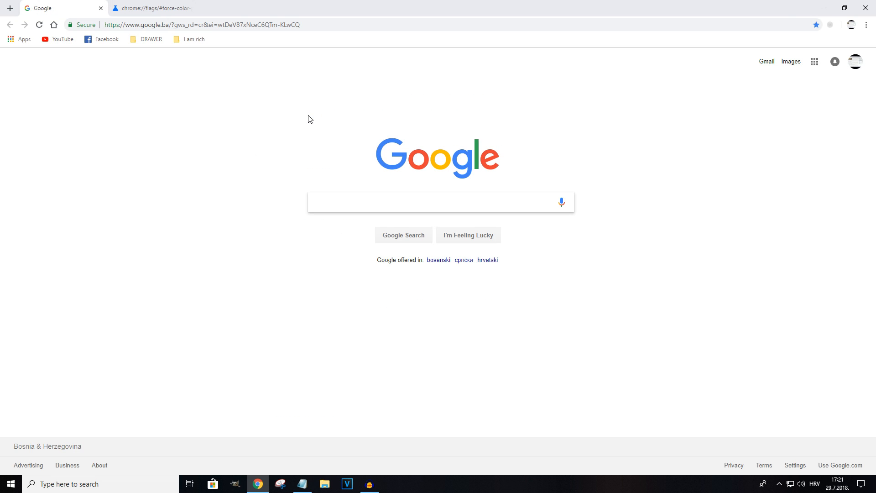
pyautogui.moveTo(126, 121)
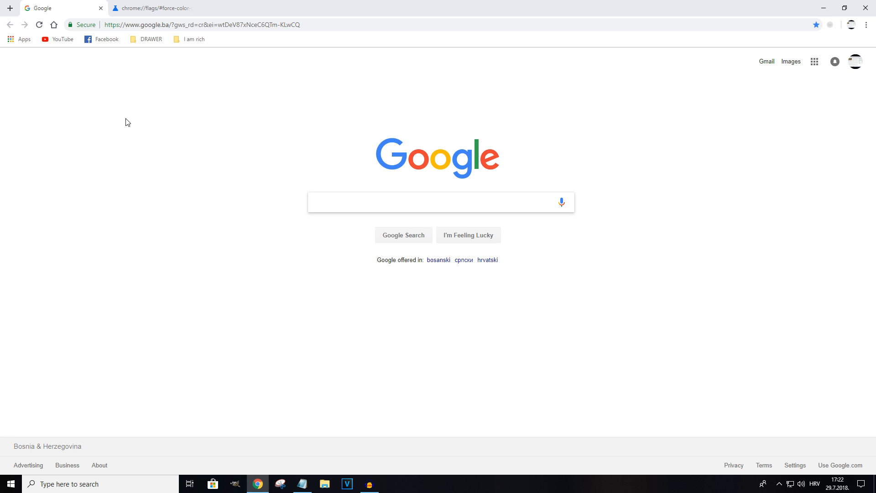
pyautogui.click(436, 202)
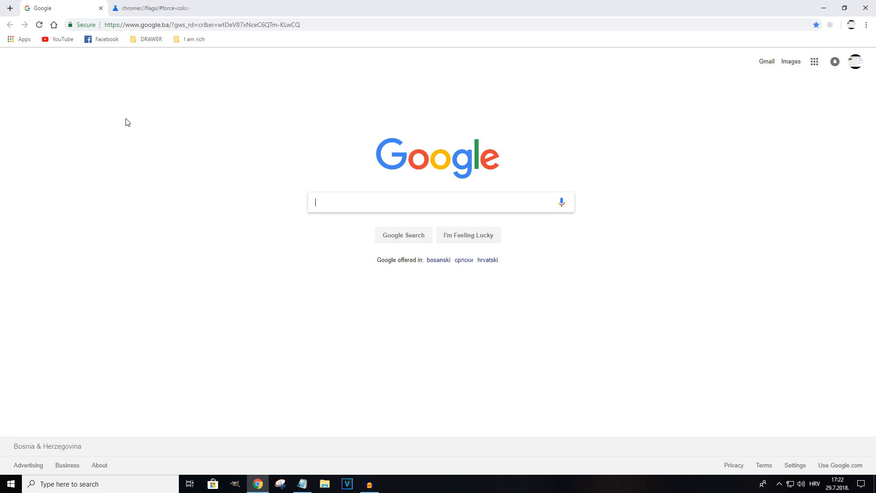